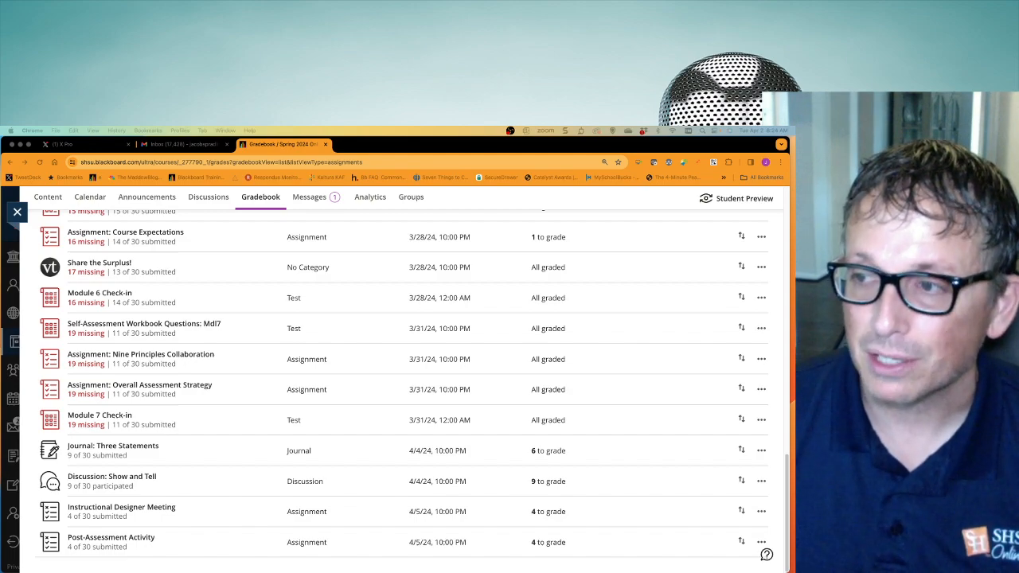
pyautogui.moveTo(102, 353)
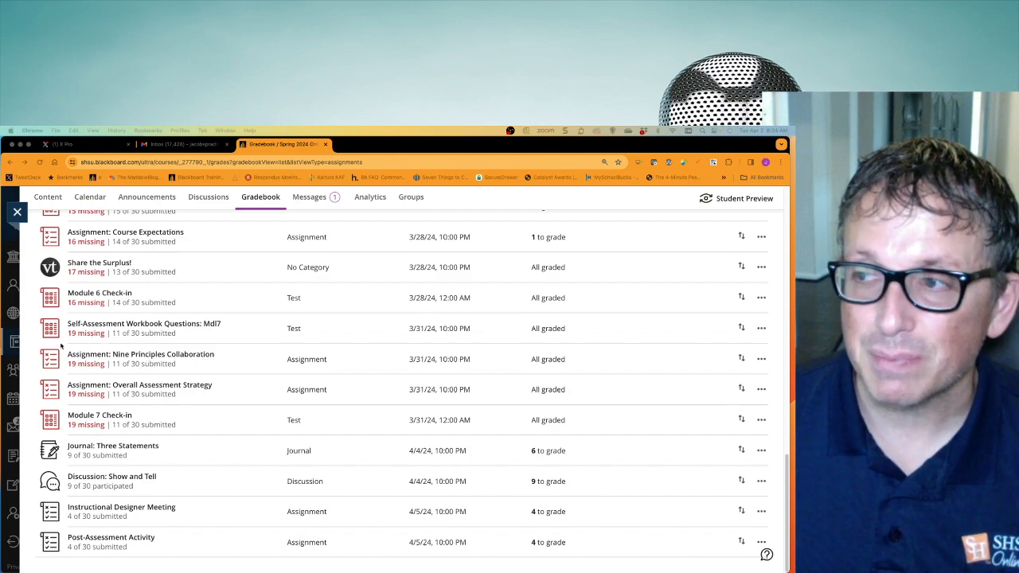
pyautogui.scroll(3)
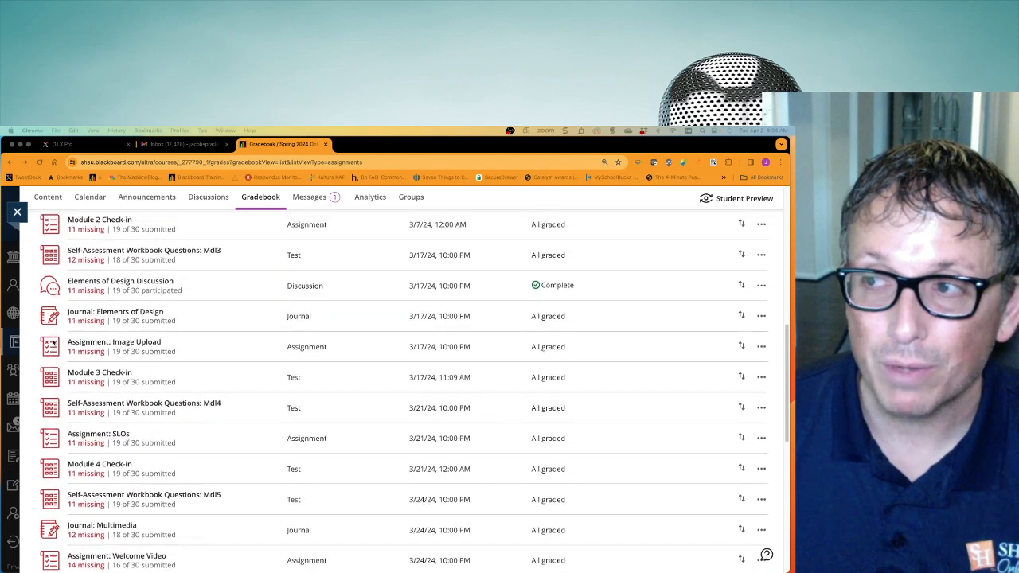
pyautogui.scroll(3)
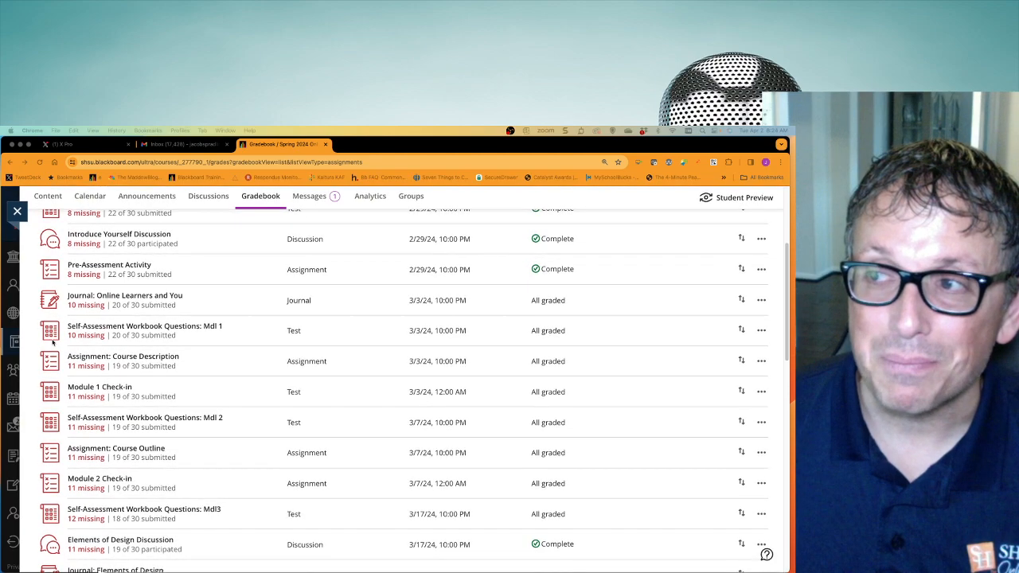
pyautogui.scroll(-3)
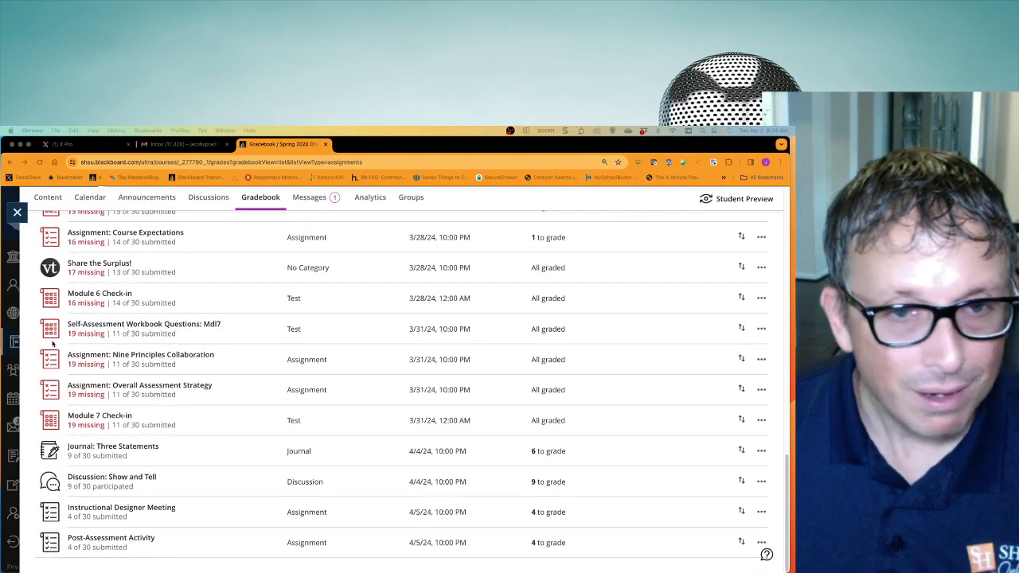